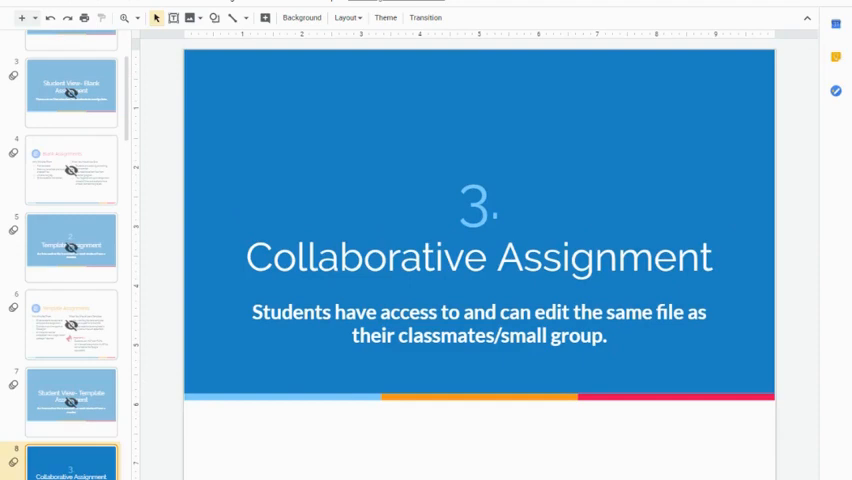
# - Review the five-slide Story Map template, starting from its title slide
pyautogui.click(385, 17)
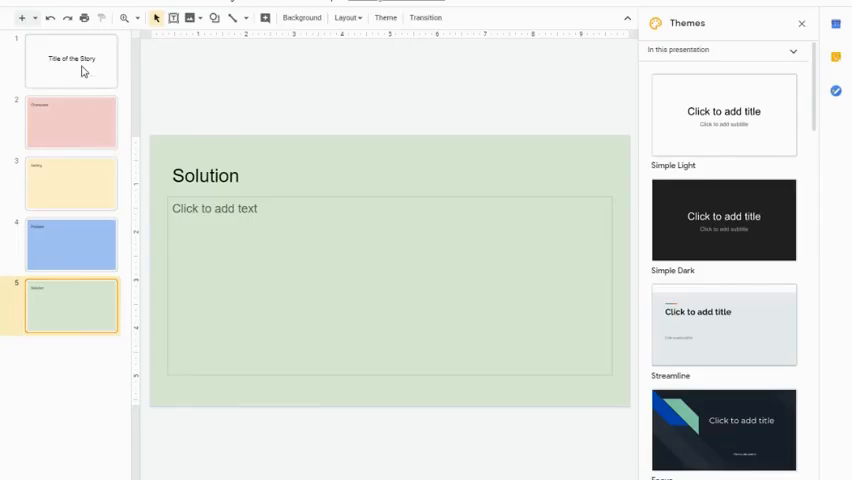
pyautogui.click(71, 61)
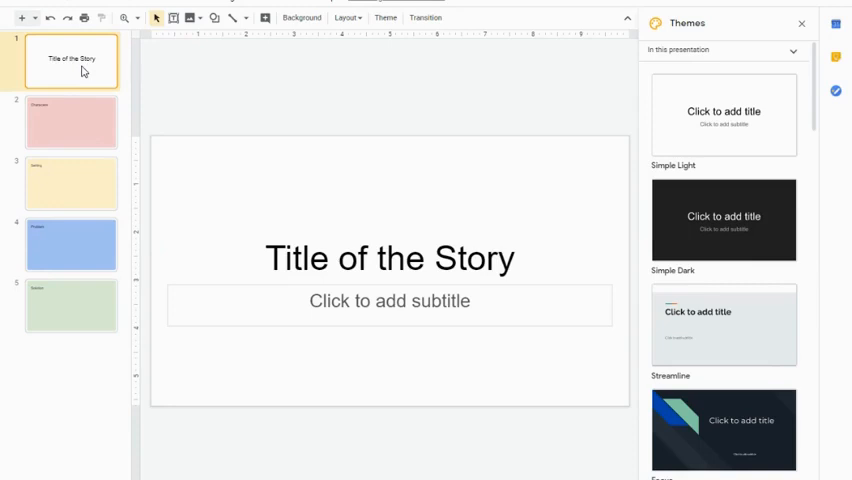
pyautogui.click(71, 122)
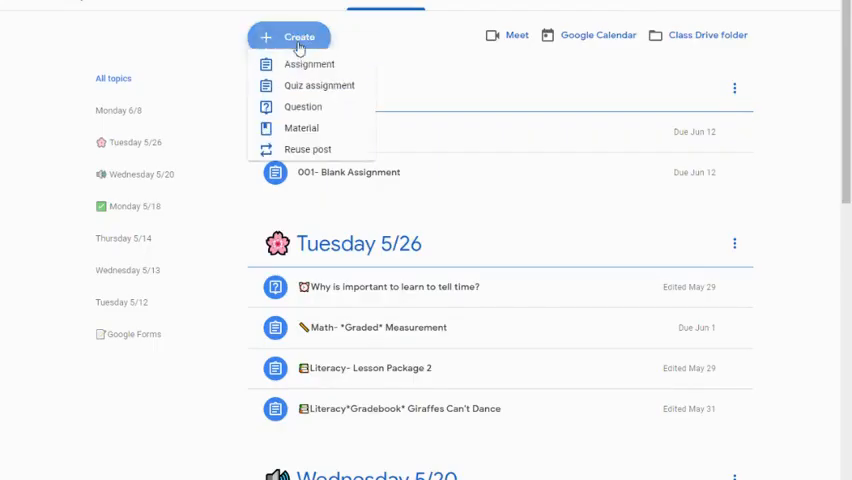
# - Create an assignment titled '003- Collaborative Assignment'
pyautogui.click(308, 64)
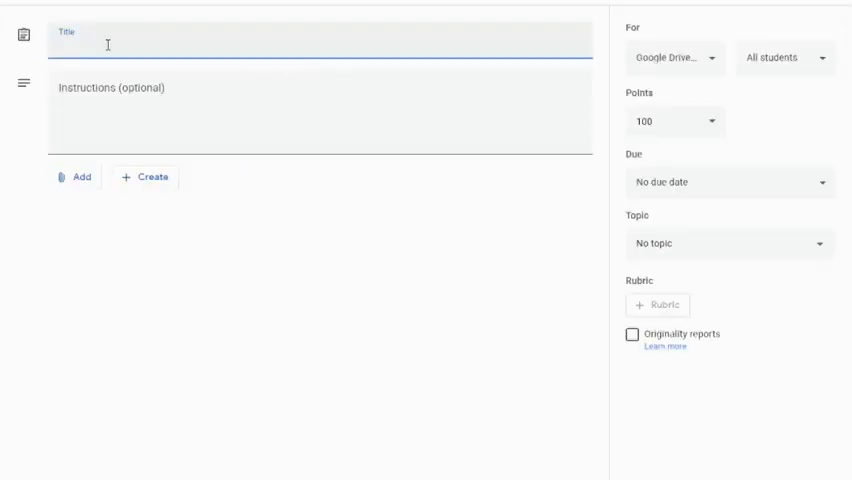
pyautogui.write('003- Collabo')
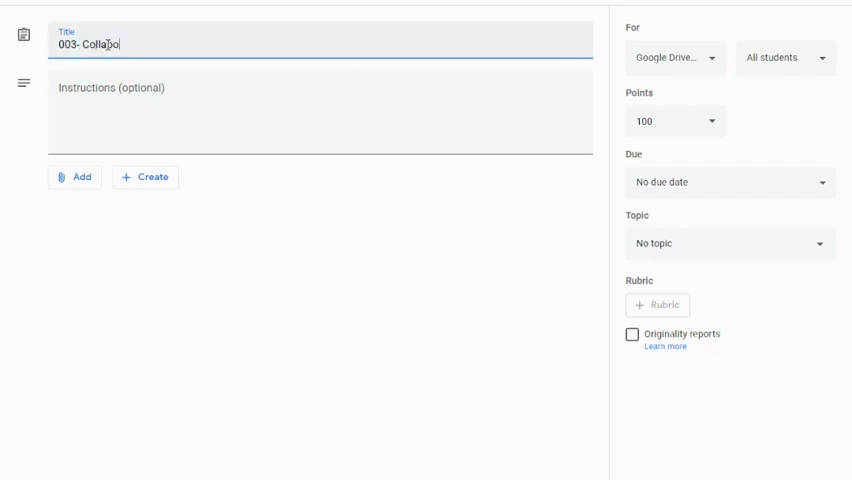
pyautogui.write('rative Assign')
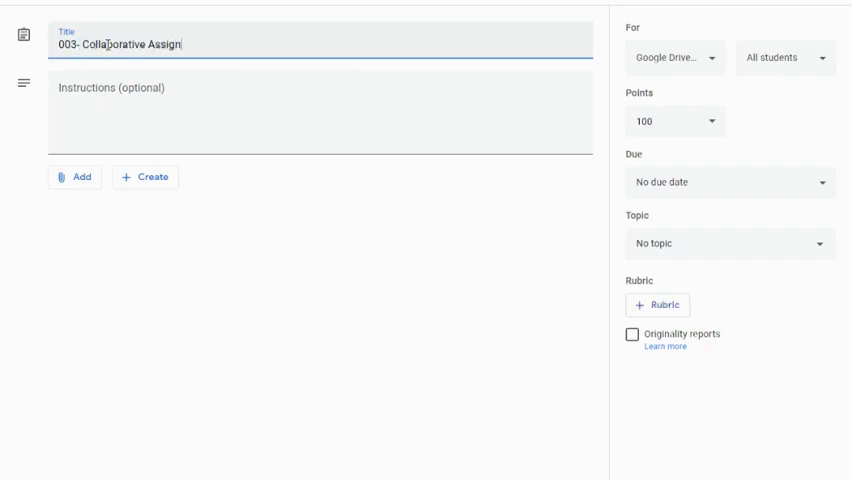
pyautogui.write('ment')
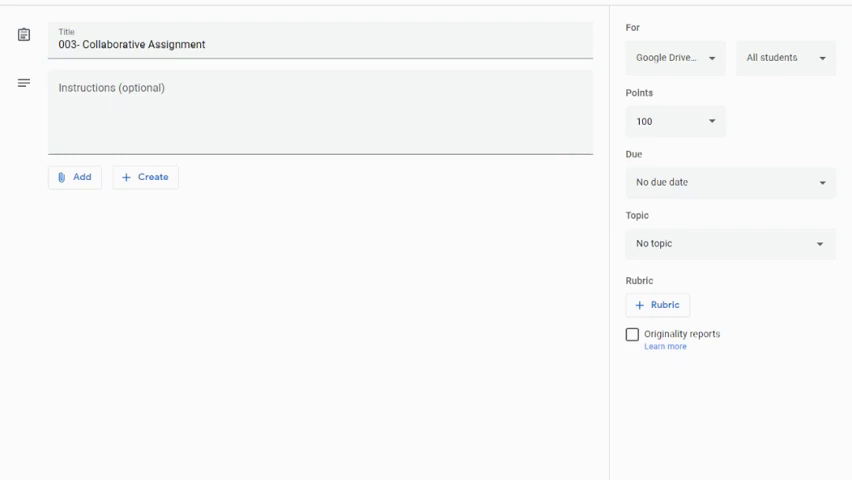
pyautogui.moveTo(96, 238)
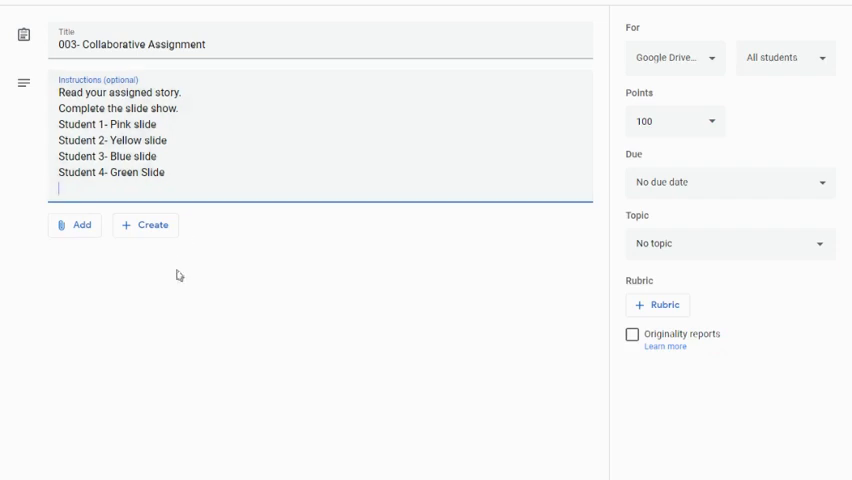
# - Show the attachment options for the assignment
pyautogui.click(75, 224)
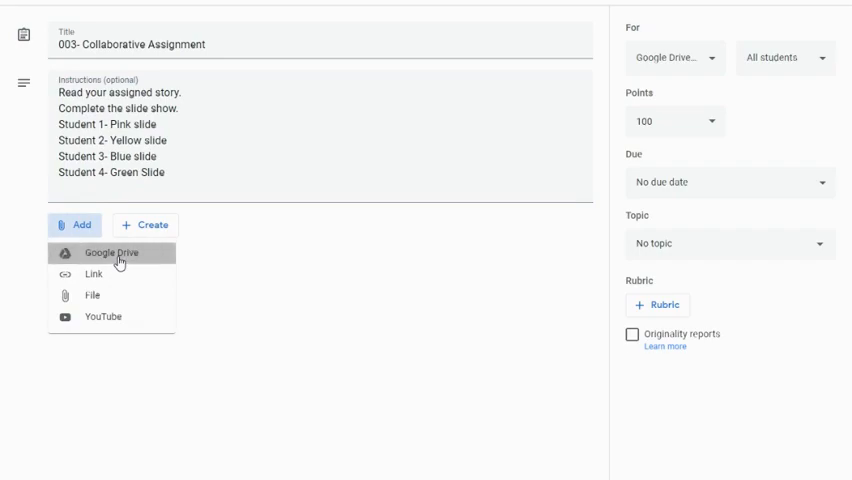
# - Attach the Story Map slideshow from Google Drive's Recent files
pyautogui.click(108, 252)
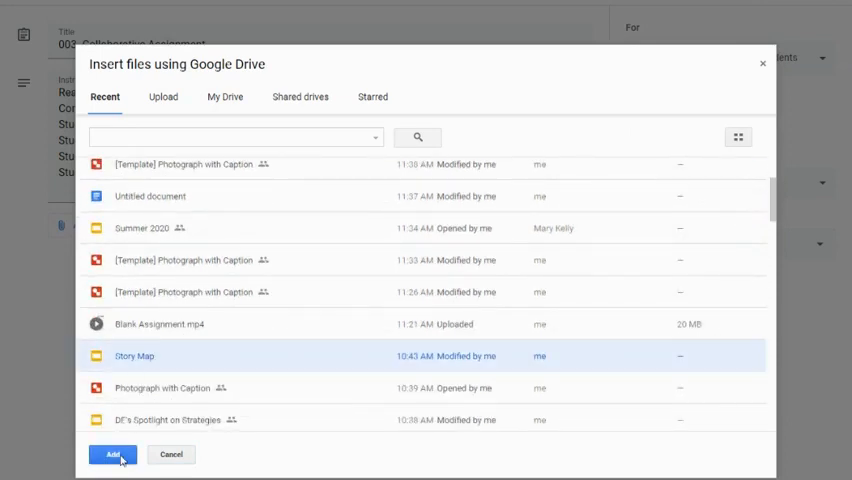
pyautogui.click(112, 454)
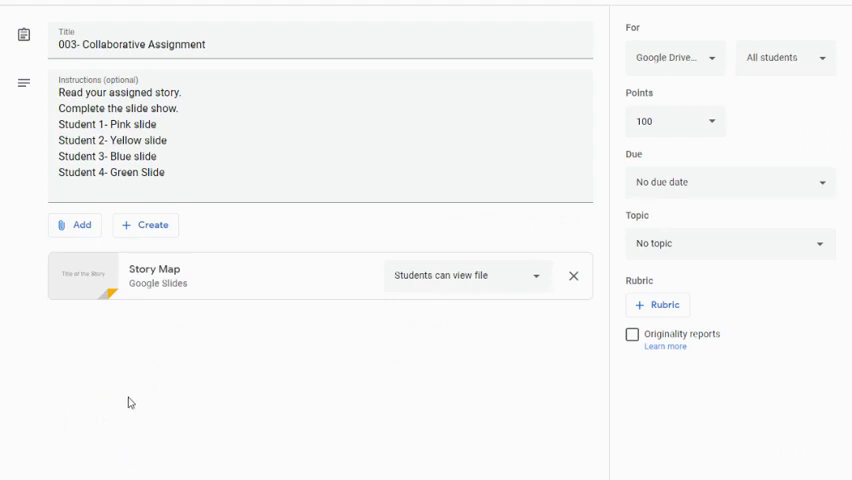
pyautogui.moveTo(169, 351)
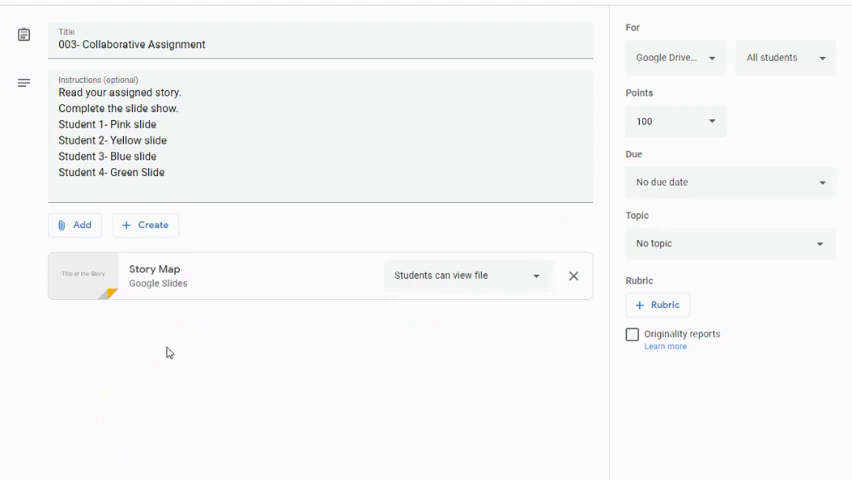
pyautogui.moveTo(292, 291)
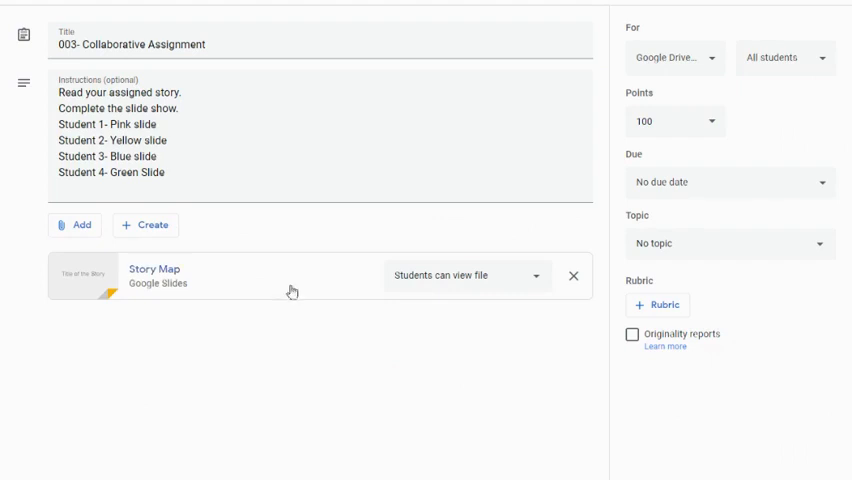
pyautogui.moveTo(528, 284)
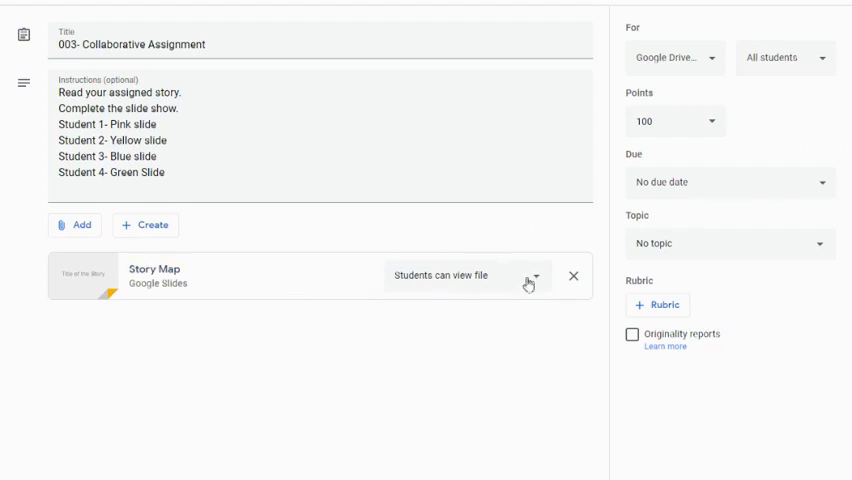
pyautogui.moveTo(452, 283)
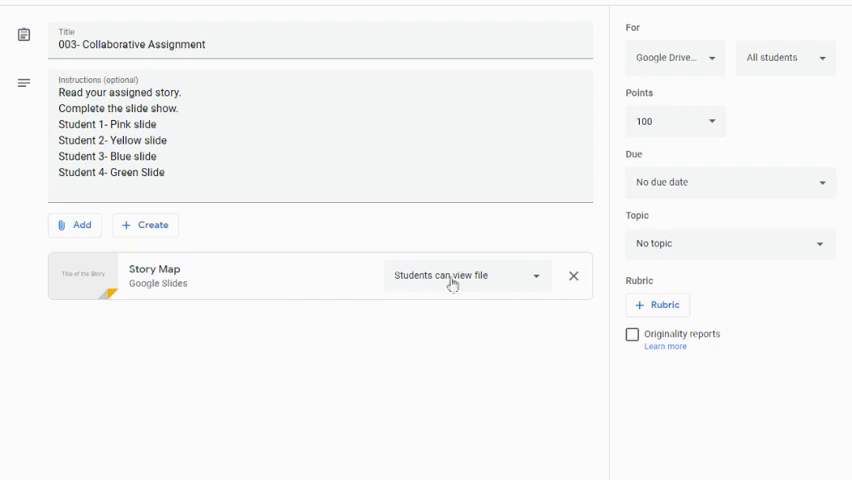
pyautogui.moveTo(540, 283)
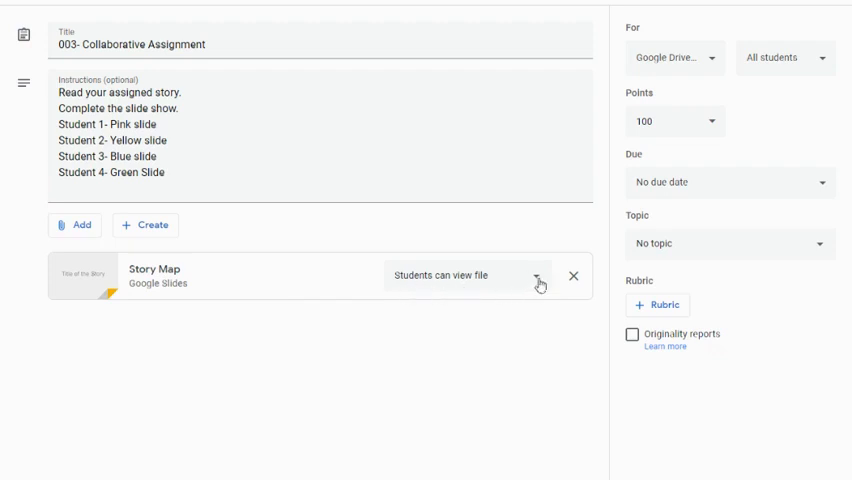
# - Change the Story Map attachment's permission to 'Students can edit file'
pyautogui.click(538, 278)
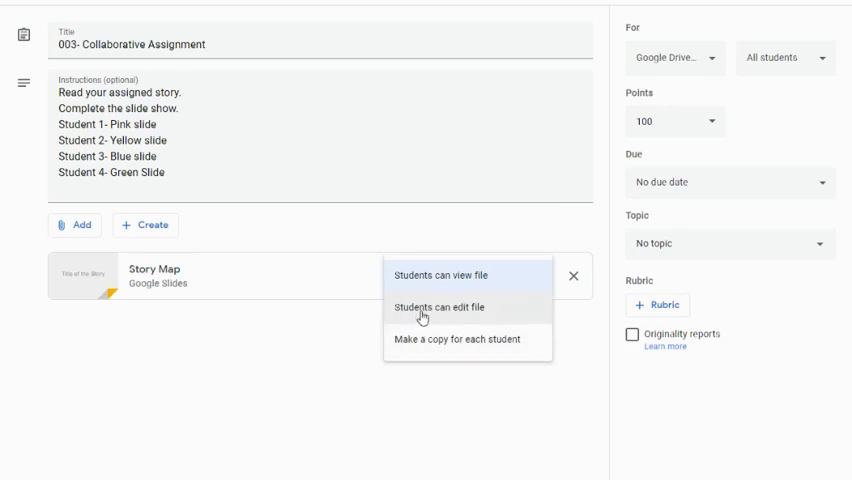
pyautogui.click(439, 307)
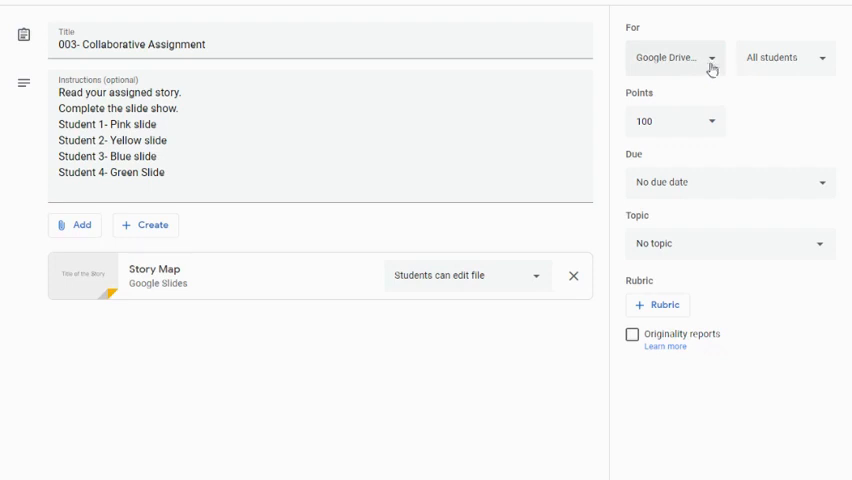
# - Limit the assignment to four selected students instead of all students
pyautogui.click(784, 57)
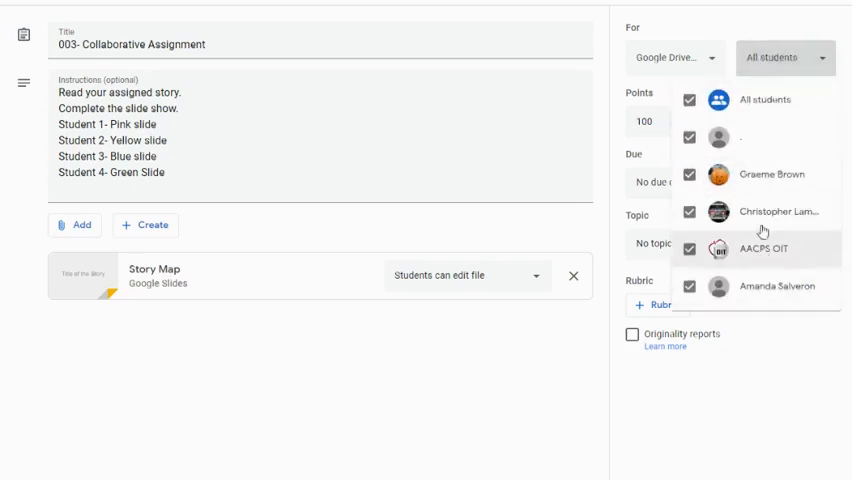
pyautogui.moveTo(707, 143)
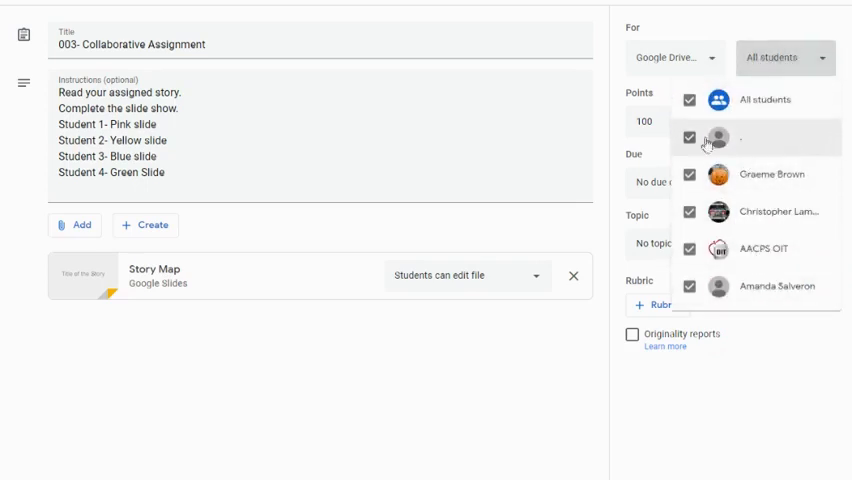
pyautogui.click(689, 99)
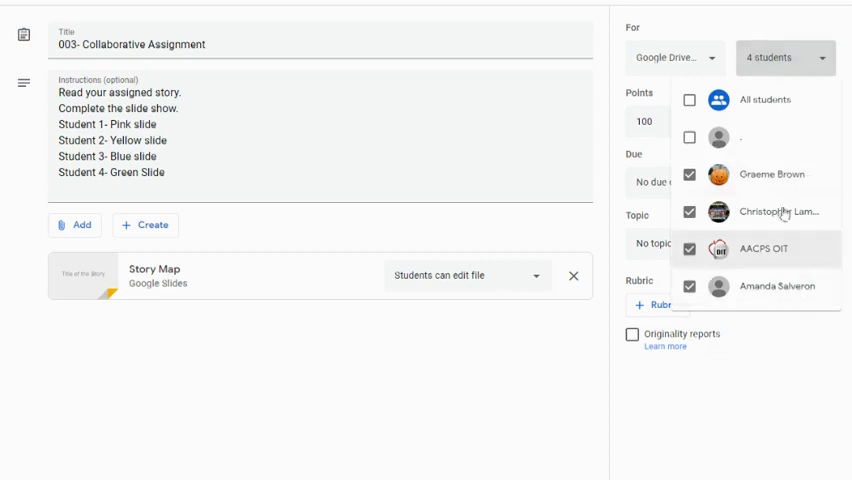
pyautogui.moveTo(710, 287)
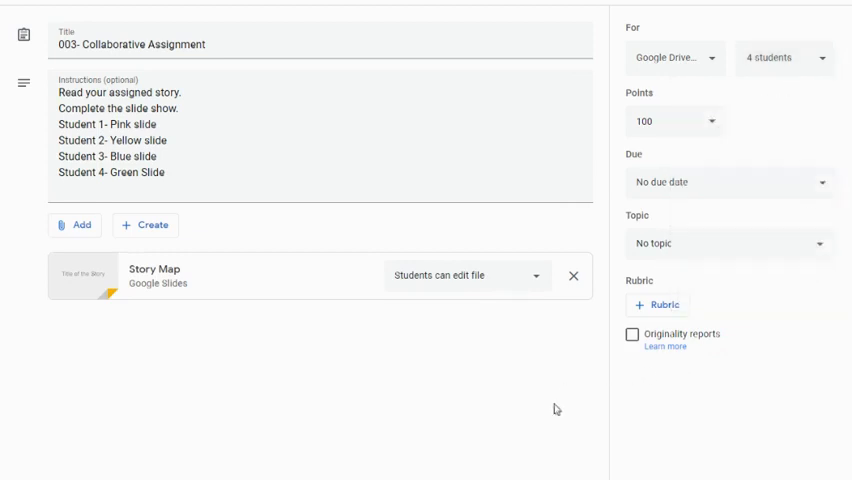
# - Set the due date to Friday, June 12
pyautogui.click(728, 182)
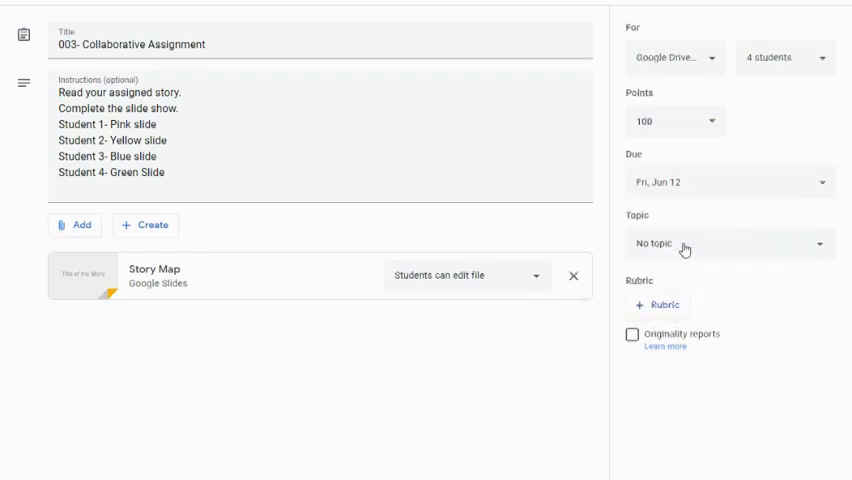
pyautogui.click(730, 243)
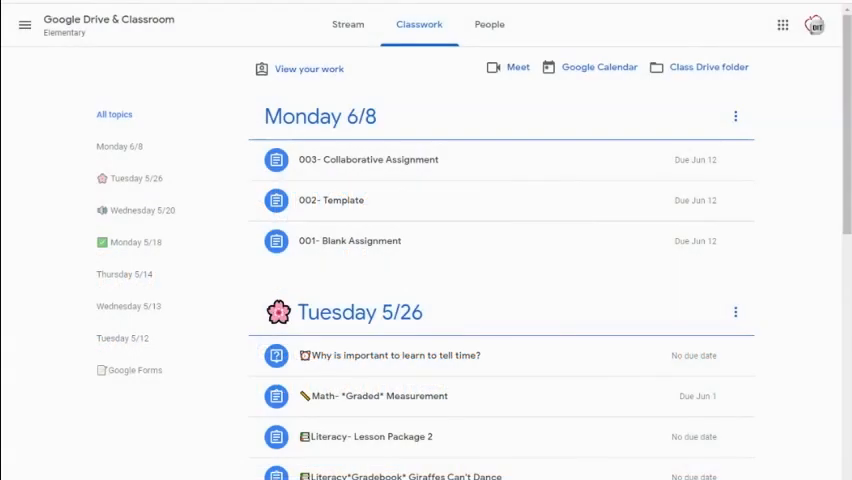
pyautogui.moveTo(96, 459)
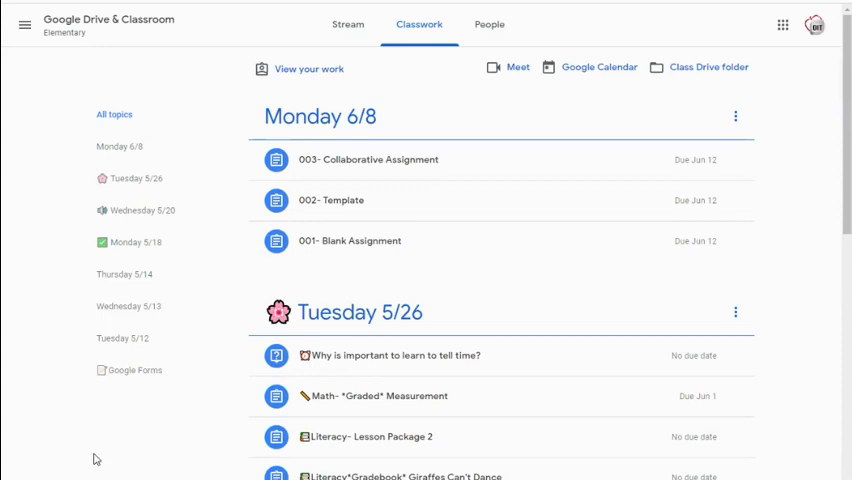
pyautogui.moveTo(457, 164)
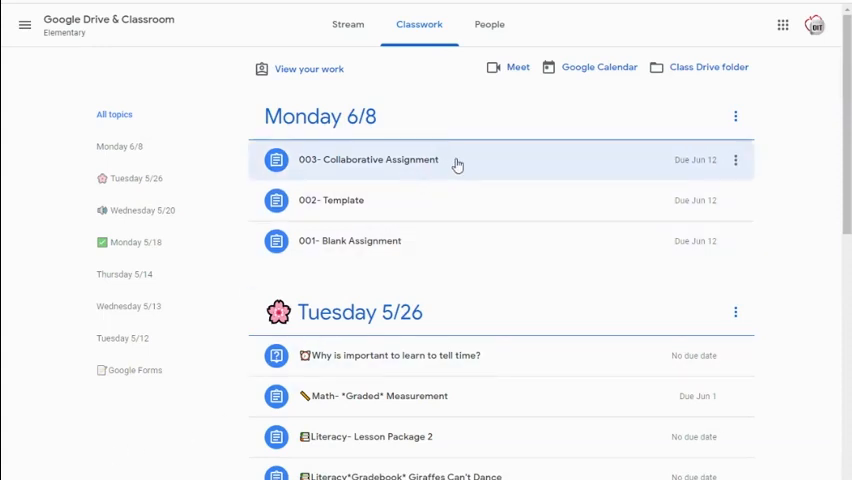
pyautogui.moveTo(397, 162)
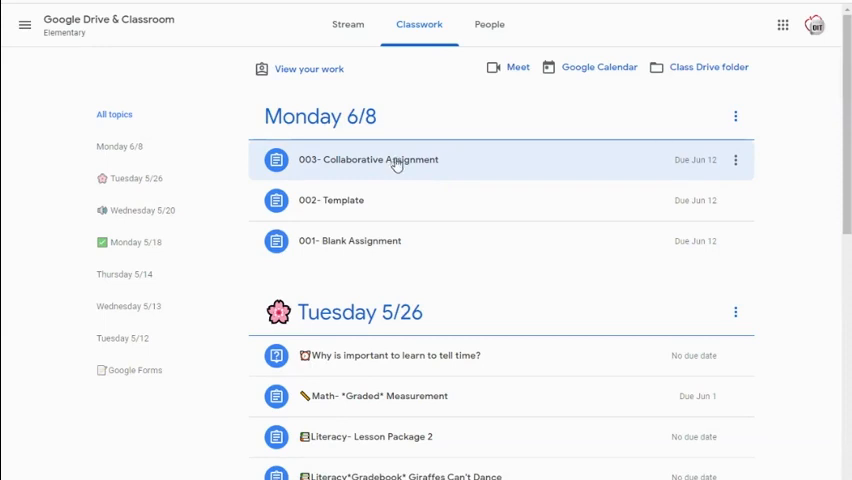
# - Expand '003- Collaborative Assignment' and view its full assignment page
pyautogui.click(368, 160)
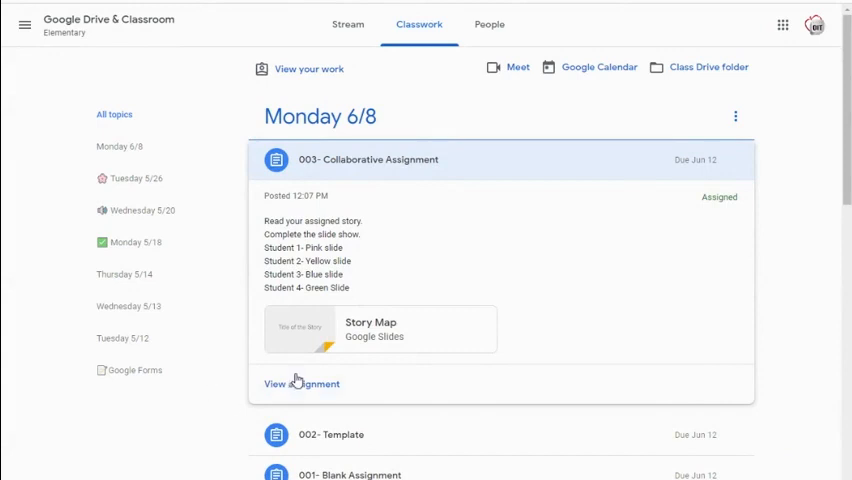
pyautogui.moveTo(296, 390)
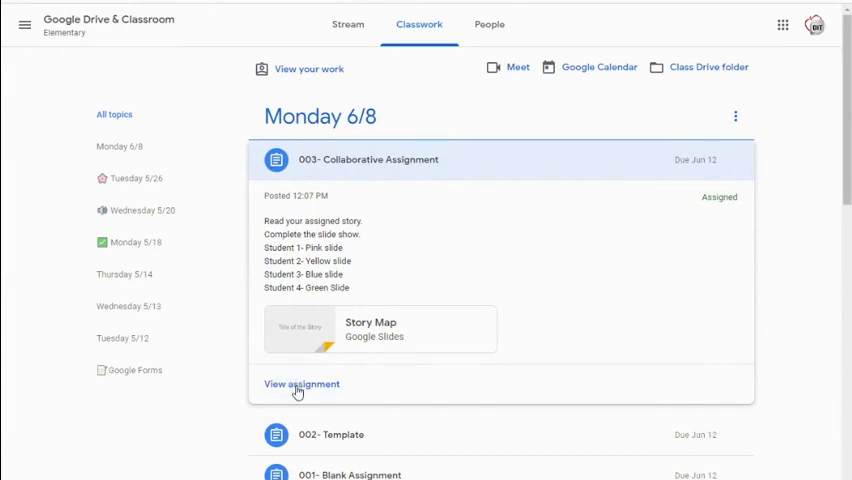
pyautogui.click(301, 384)
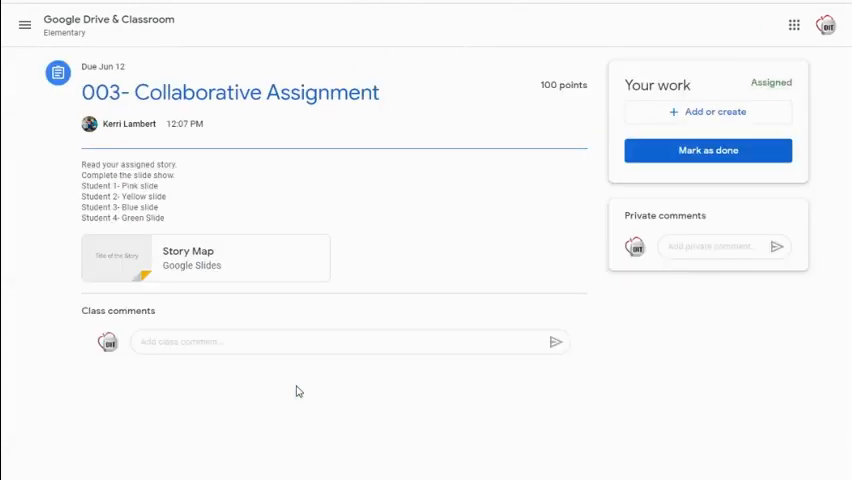
pyautogui.moveTo(305, 395)
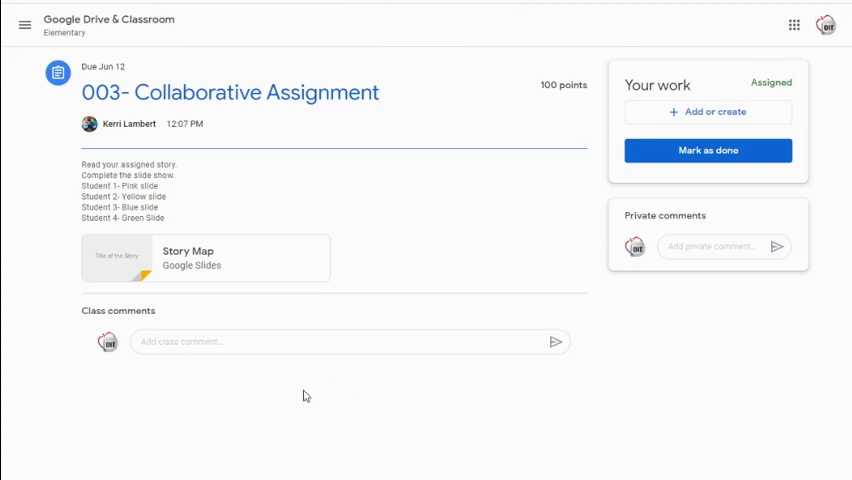
pyautogui.moveTo(518, 110)
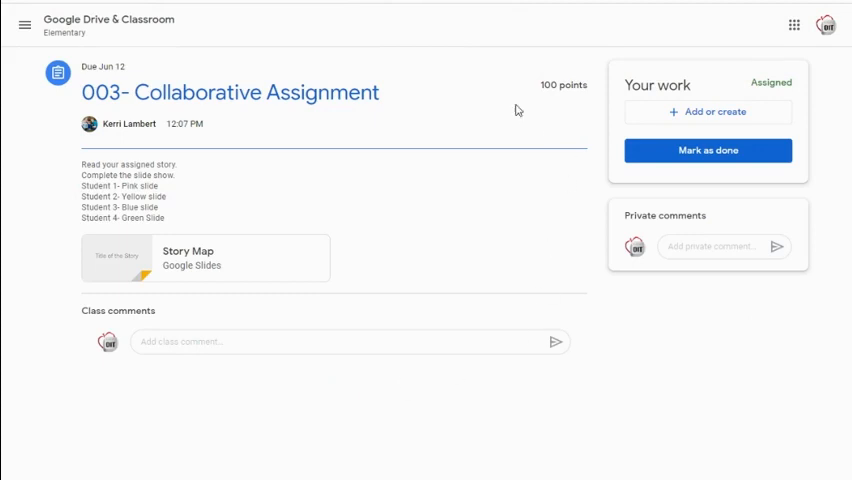
pyautogui.moveTo(138, 287)
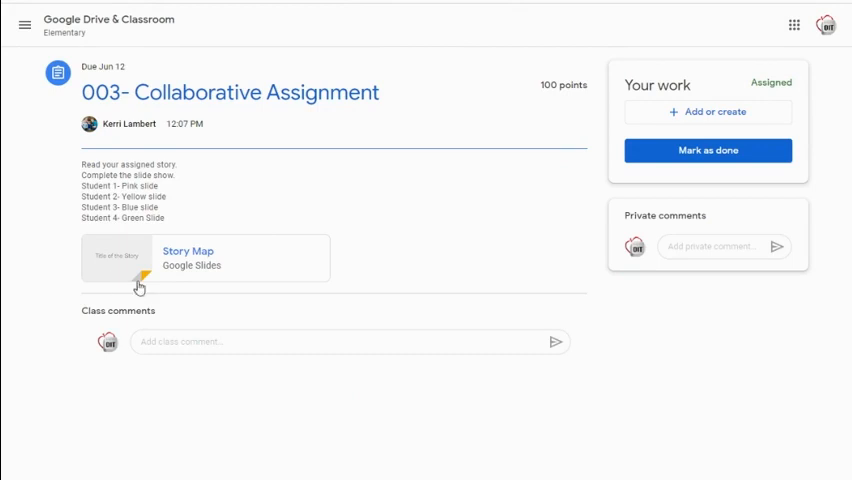
pyautogui.moveTo(266, 234)
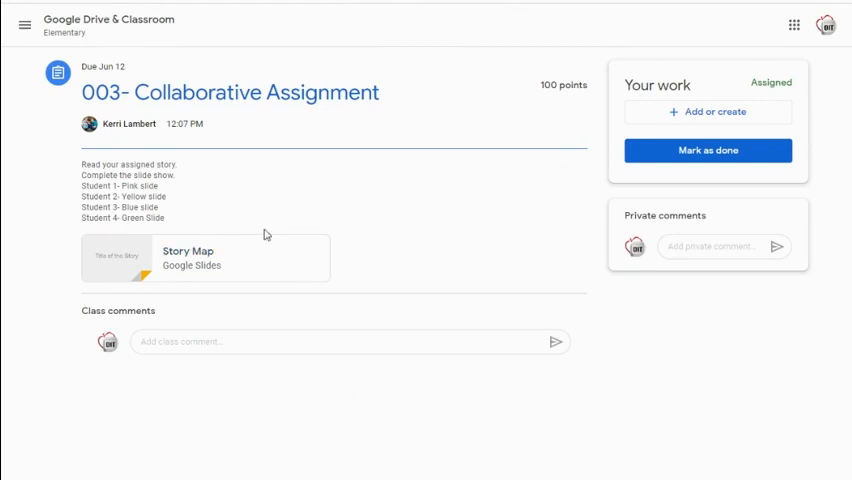
pyautogui.moveTo(825, 167)
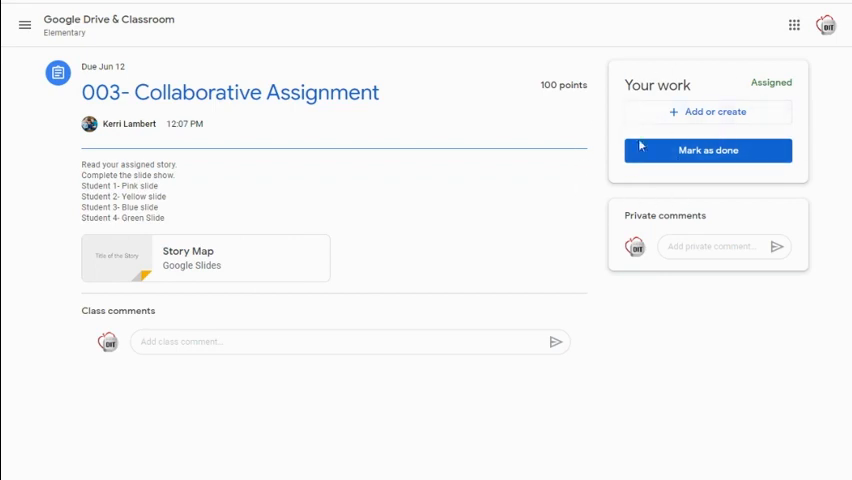
pyautogui.moveTo(190, 251)
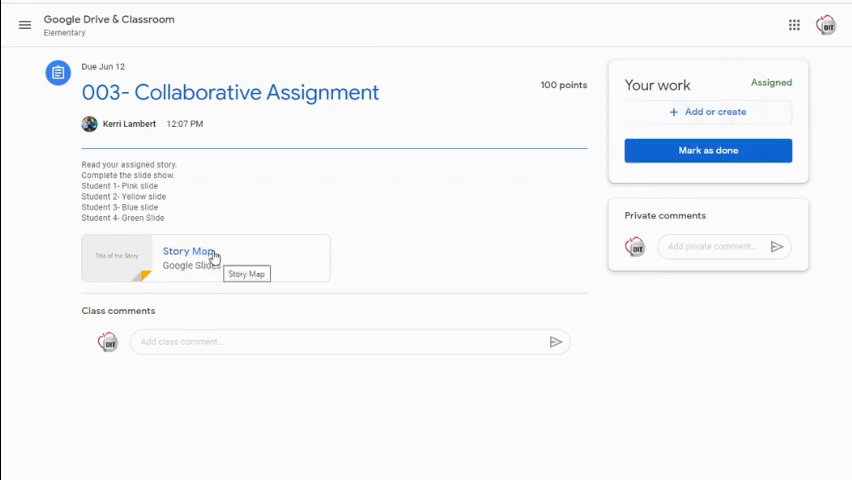
# - Open the attached Story Map Google Slides file
pyautogui.click(190, 256)
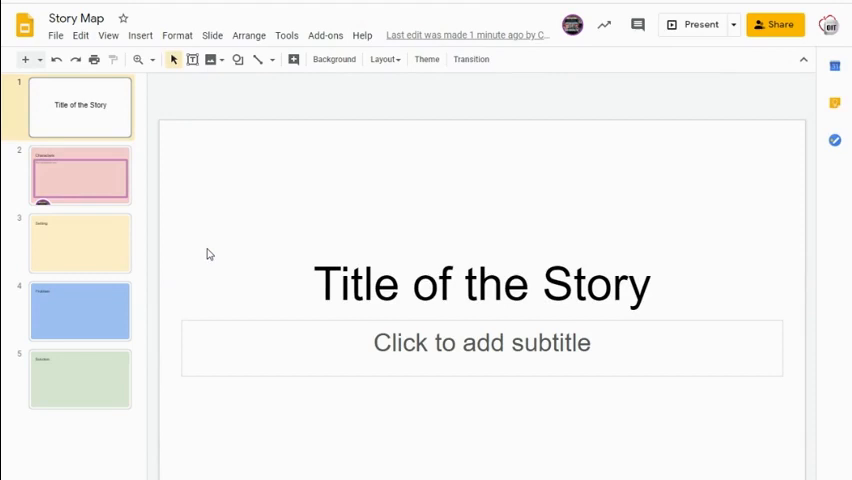
pyautogui.moveTo(470, 59)
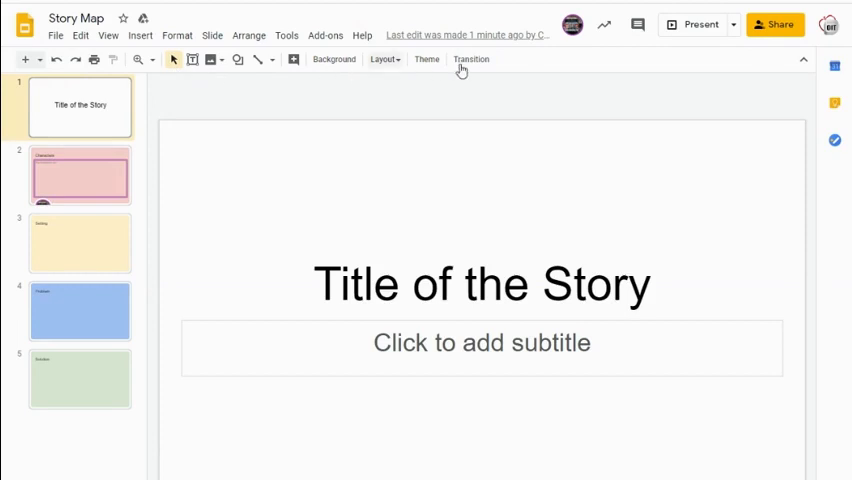
pyautogui.moveTo(56, 60)
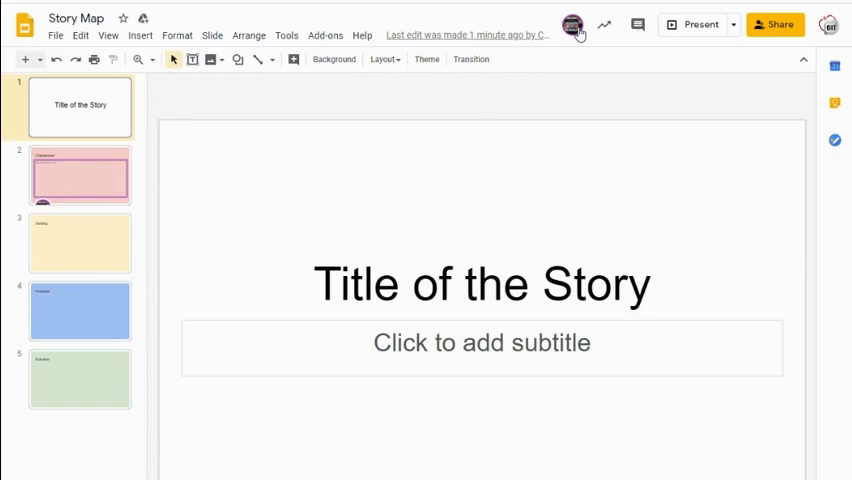
pyautogui.moveTo(565, 125)
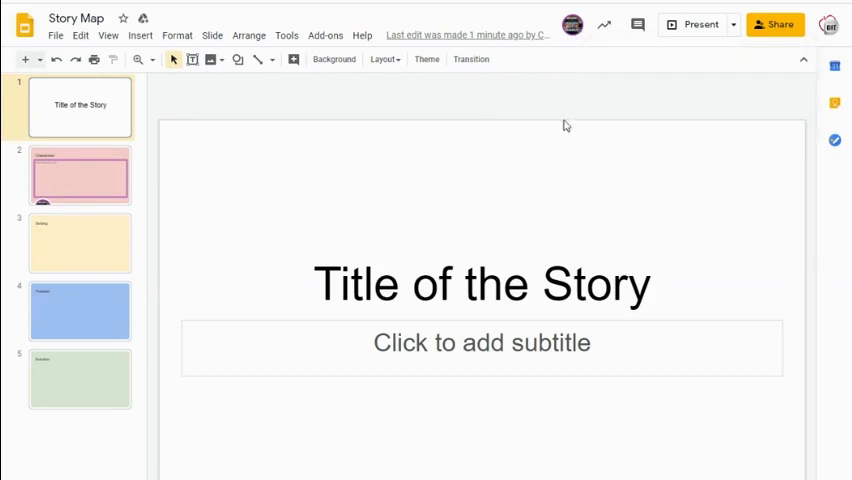
pyautogui.moveTo(575, 55)
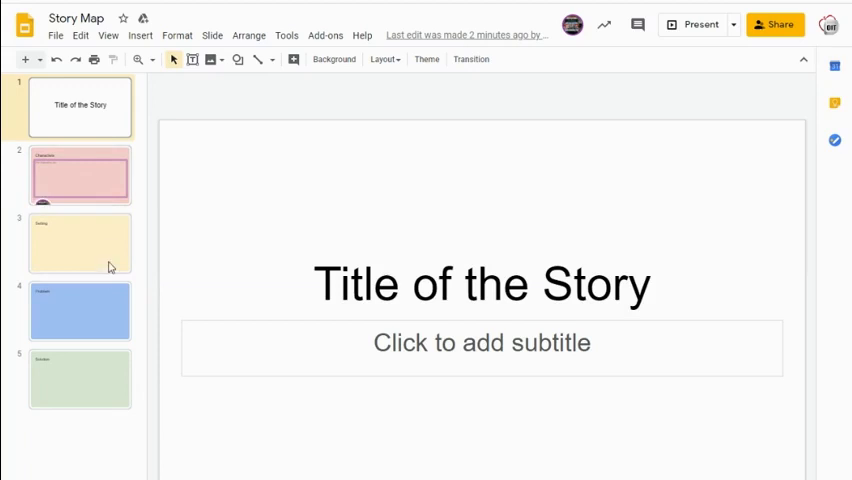
# - On yellow slide 3 (Setting), begin typing the setting text in the body
pyautogui.click(80, 243)
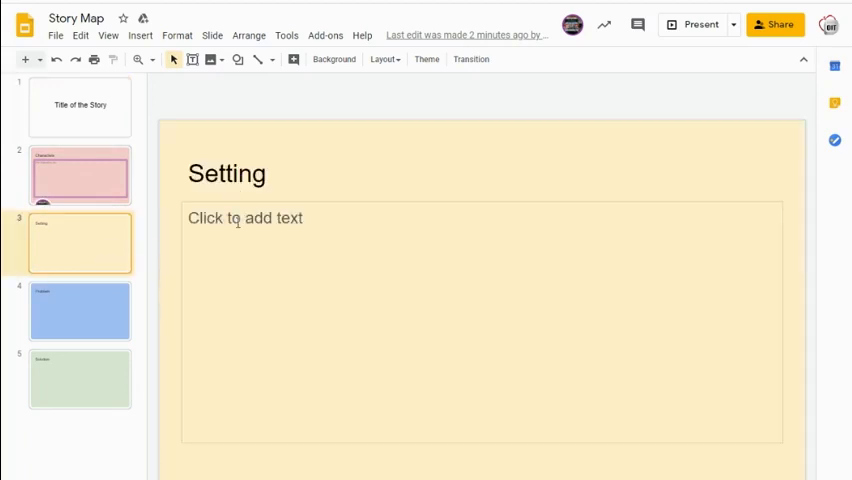
pyautogui.write('Seettl')
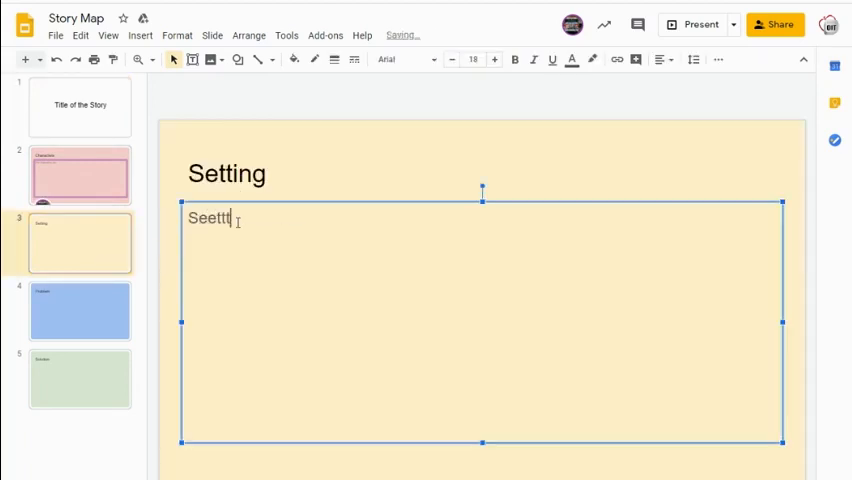